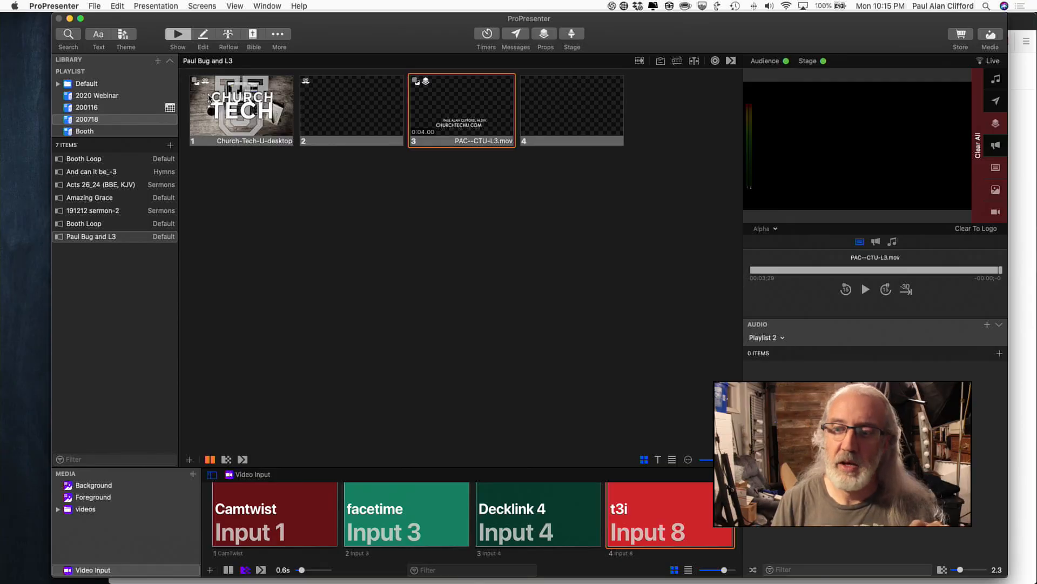
{"action": "mouse_move", "coordinate": [230, 174]}
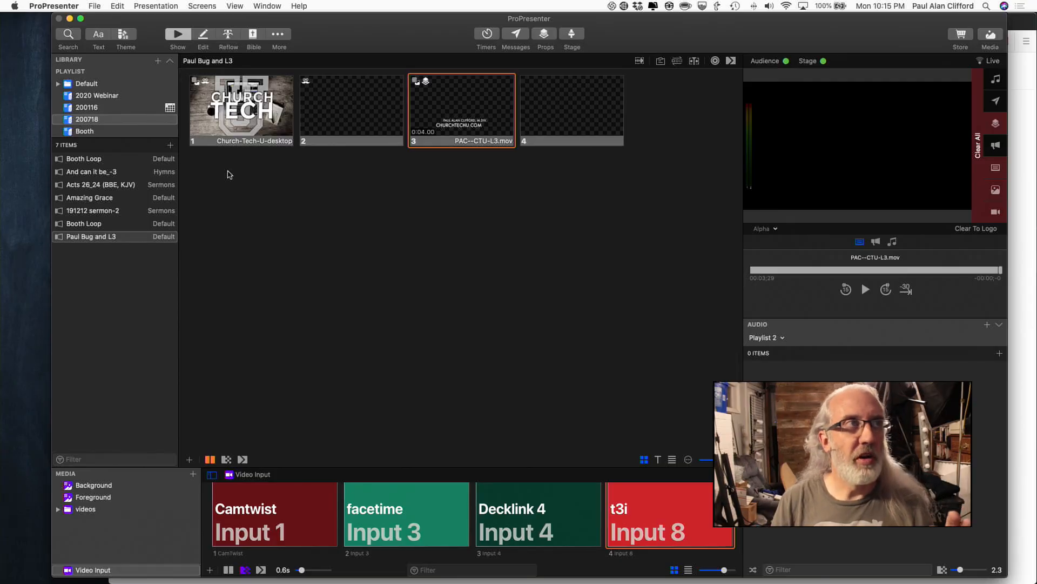
Select the Booth Loop presentation in playlist 200718 so its looping slides display.
{"action": "left_click", "coordinate": [84, 158]}
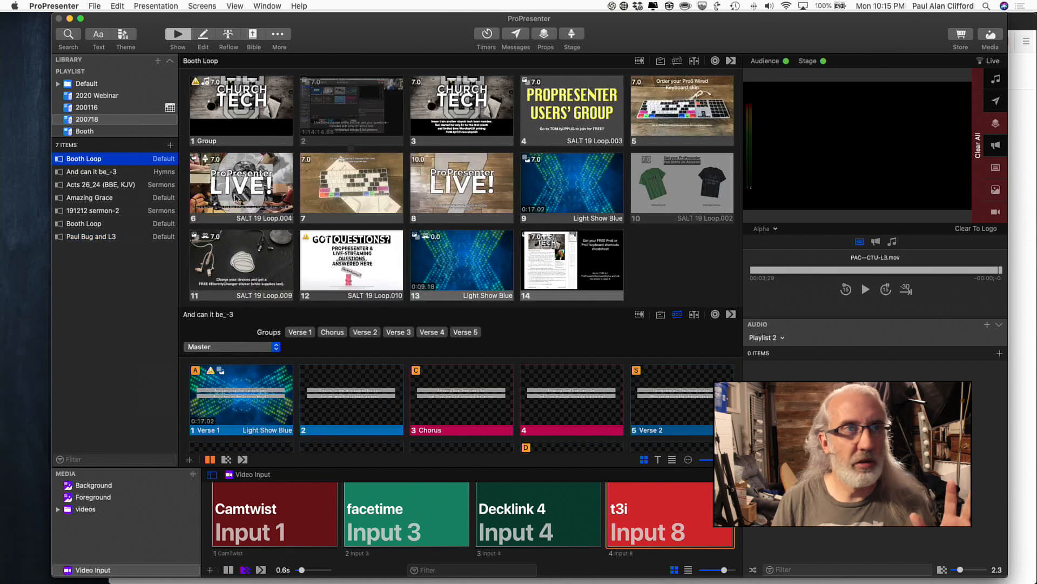
{"action": "mouse_move", "coordinate": [113, 231]}
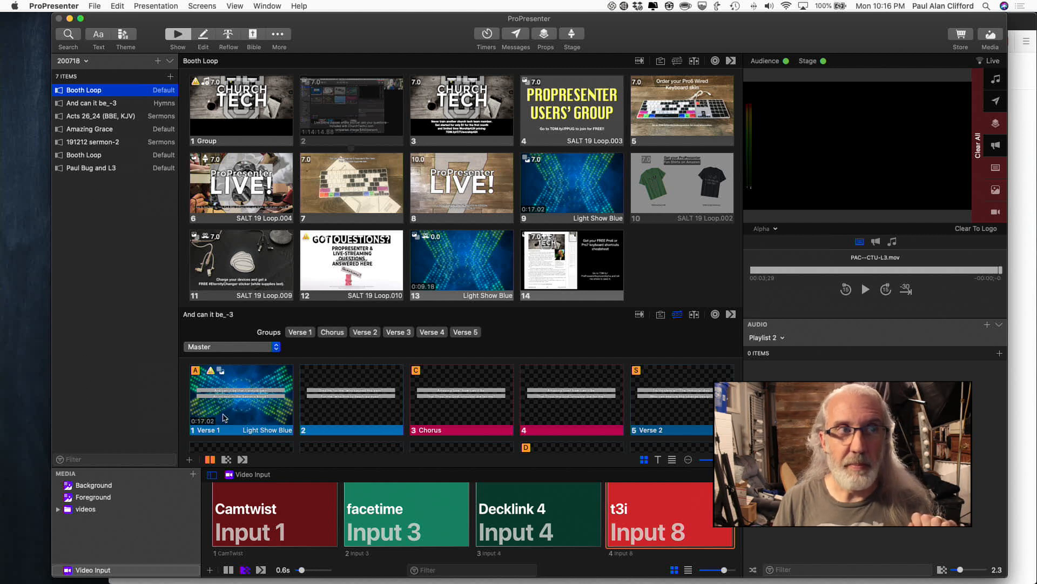
{"action": "mouse_move", "coordinate": [334, 282]}
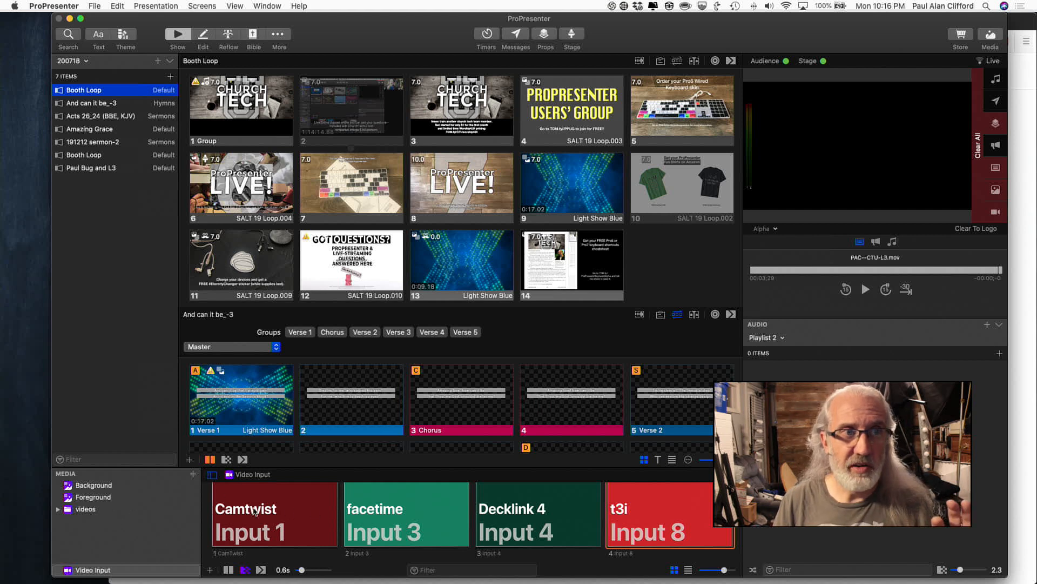
{"action": "mouse_move", "coordinate": [167, 529]}
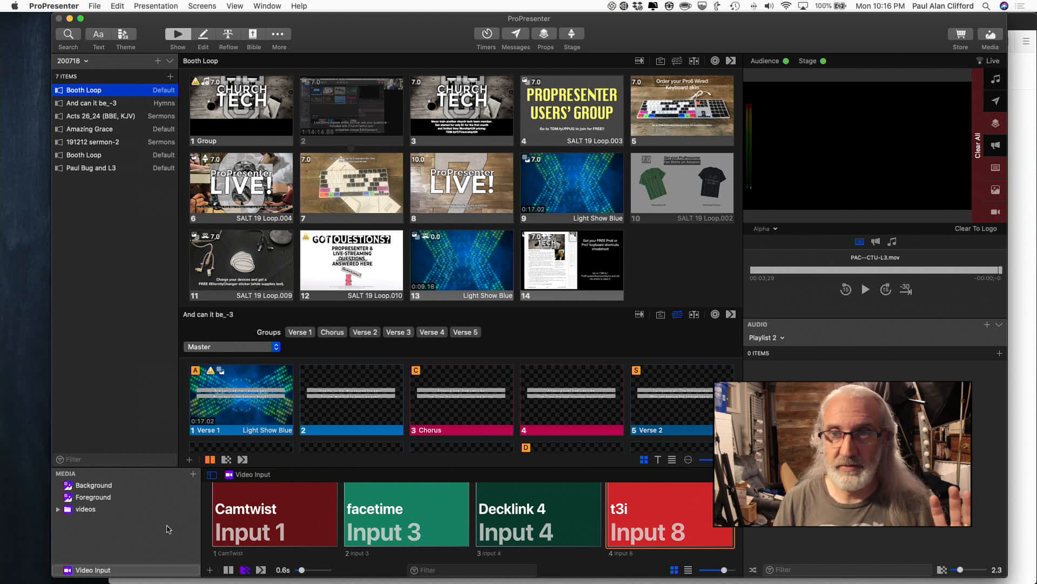
{"action": "mouse_move", "coordinate": [630, 272]}
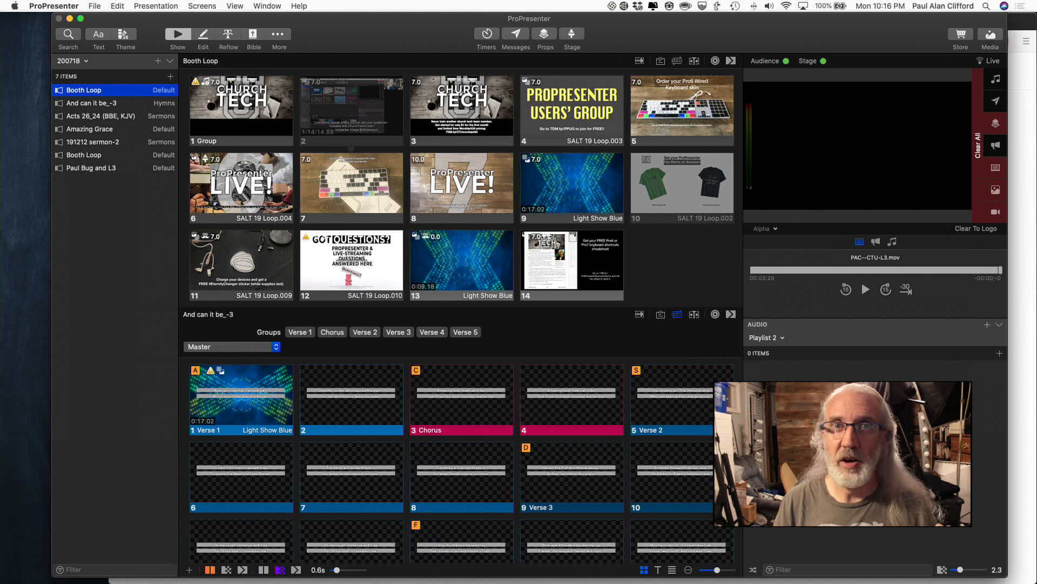
{"action": "mouse_move", "coordinate": [723, 338]}
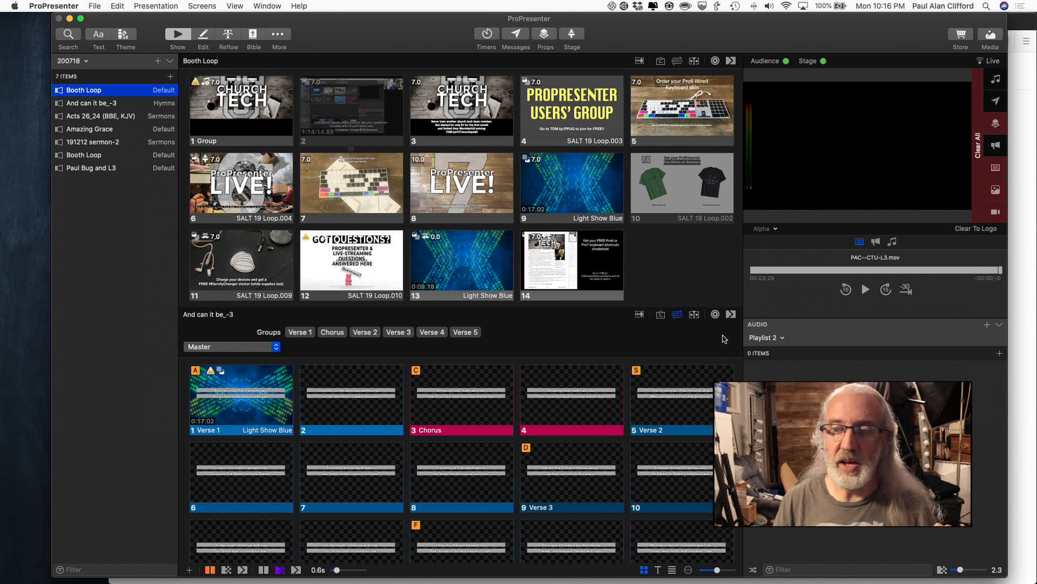
{"action": "mouse_move", "coordinate": [774, 337]}
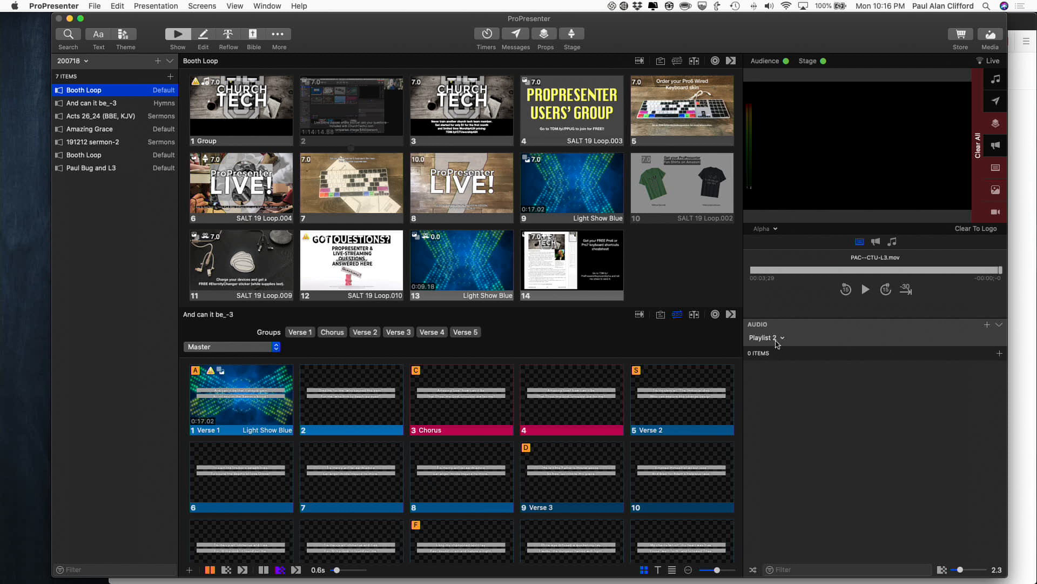
{"action": "left_click", "coordinate": [766, 337]}
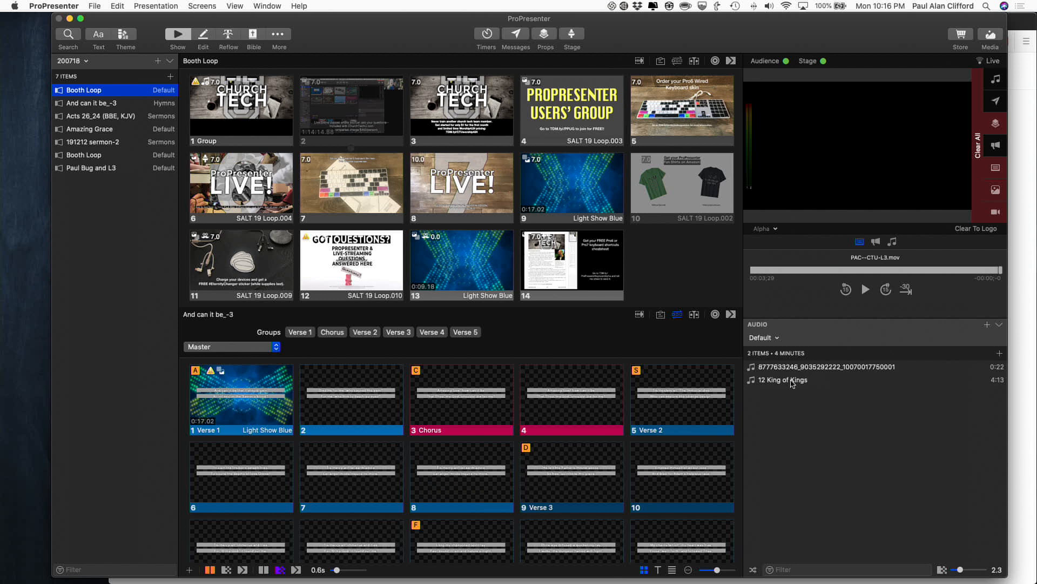
{"action": "mouse_move", "coordinate": [788, 363]}
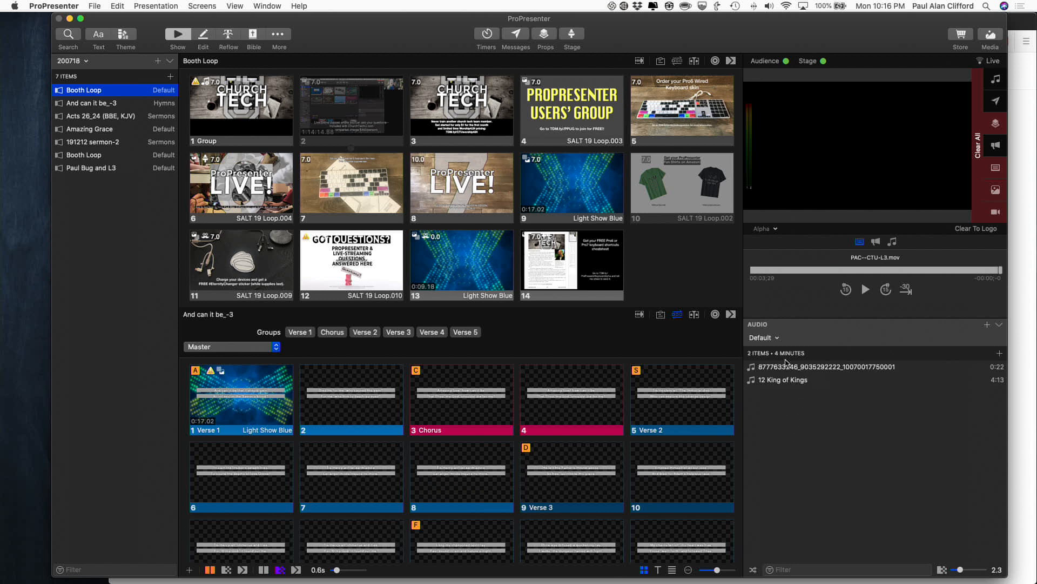
{"action": "mouse_move", "coordinate": [813, 399]}
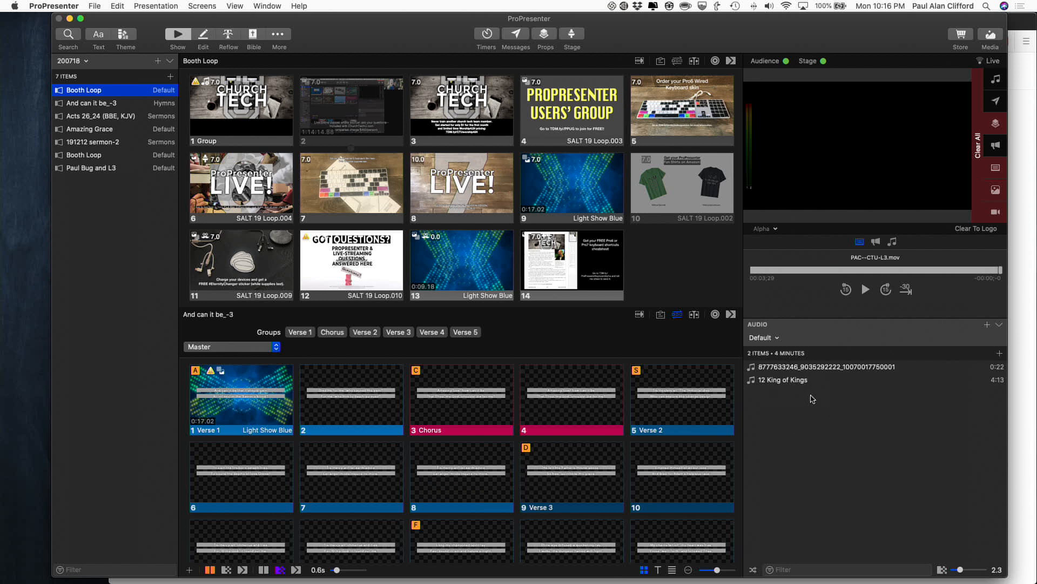
{"action": "mouse_move", "coordinate": [782, 344]}
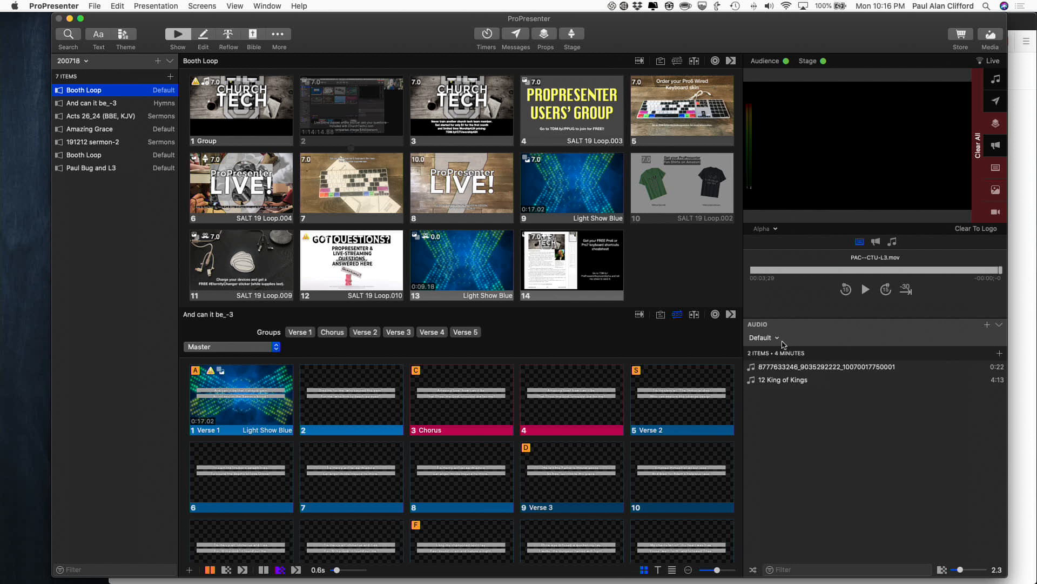
{"action": "left_click", "coordinate": [764, 337]}
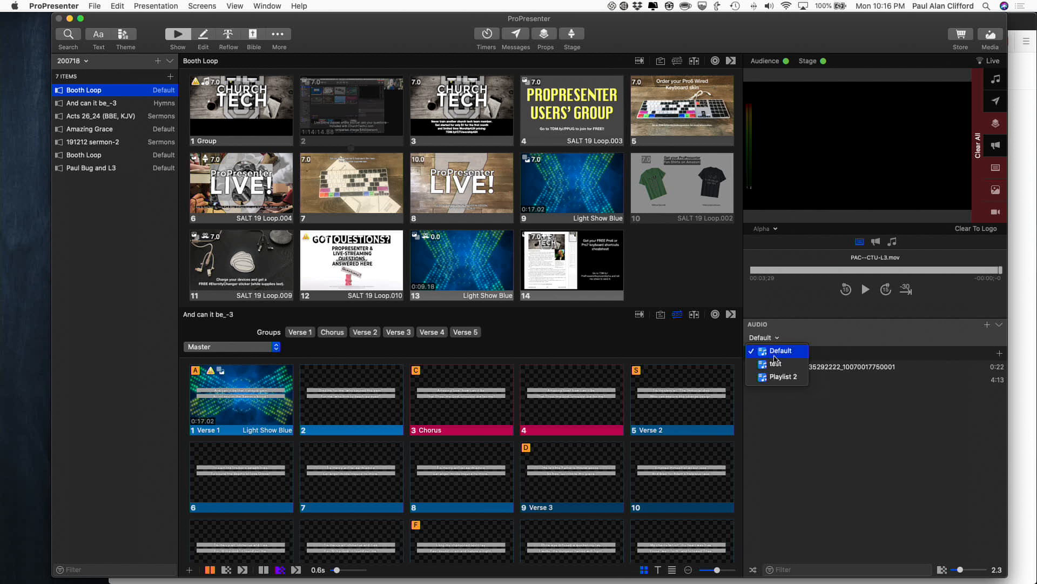
{"action": "left_click", "coordinate": [780, 350]}
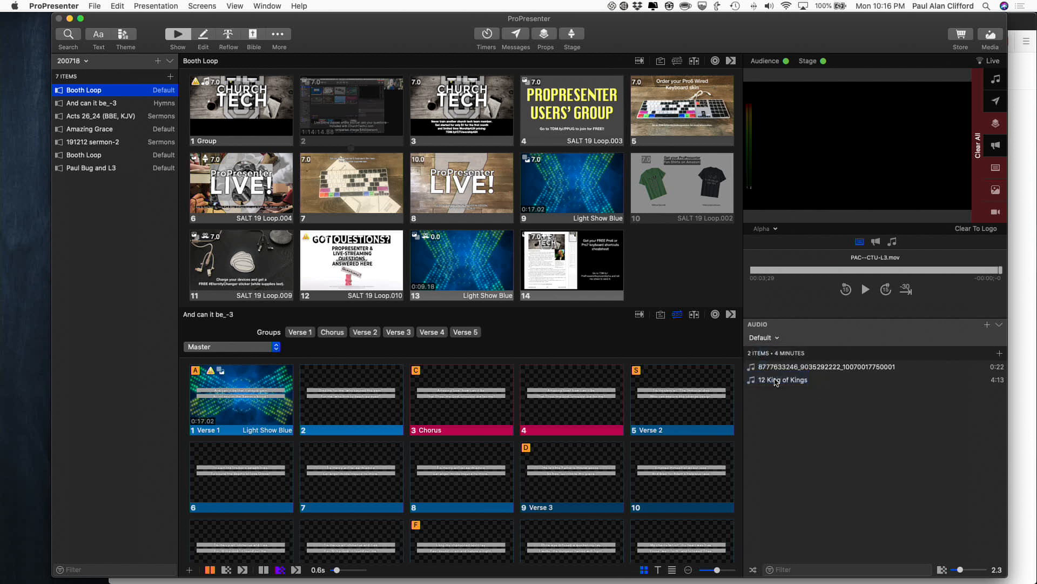
{"action": "left_click", "coordinate": [763, 337]}
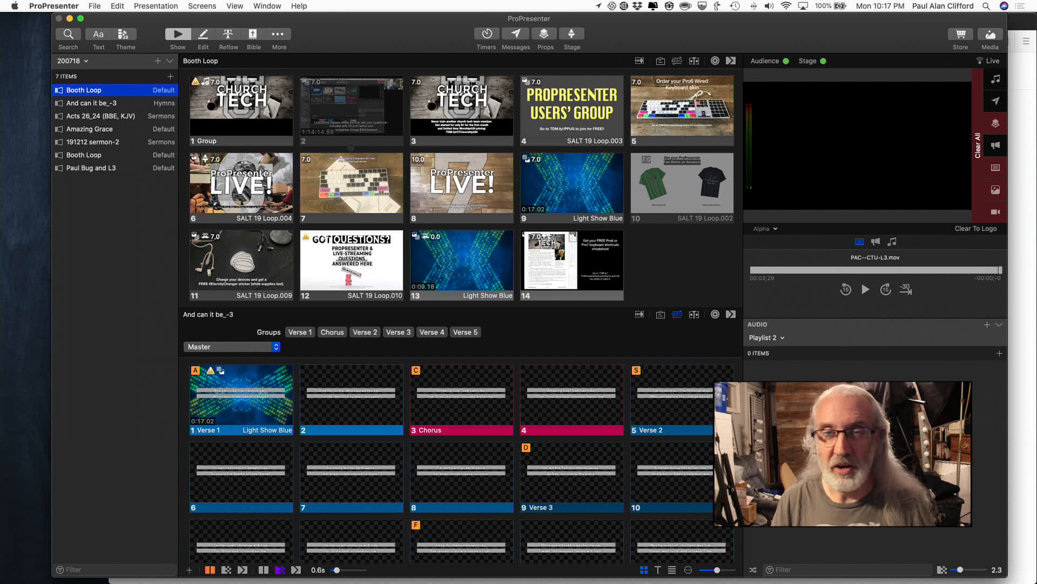
{"action": "mouse_move", "coordinate": [796, 129]}
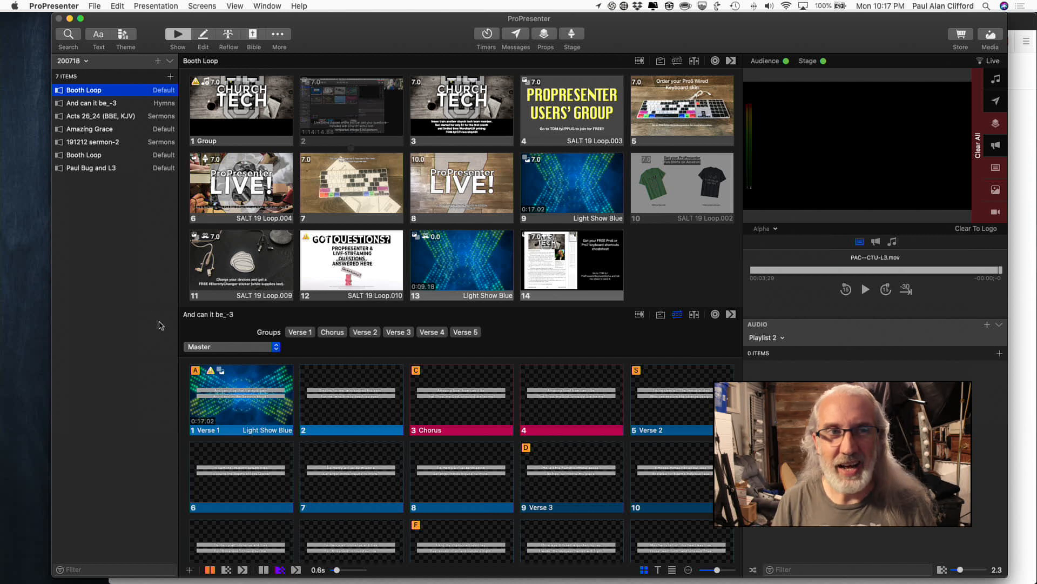
{"action": "mouse_move", "coordinate": [111, 97]}
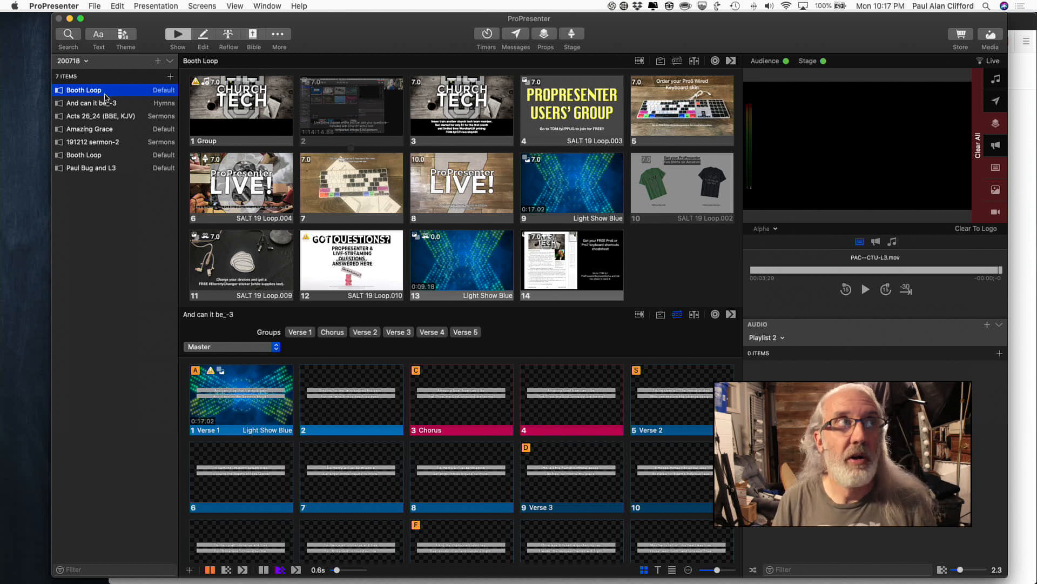
Select Acts 26,24 then Amazing Grace so the playlist's presentations stack in continuous scroll.
{"action": "left_click", "coordinate": [100, 116]}
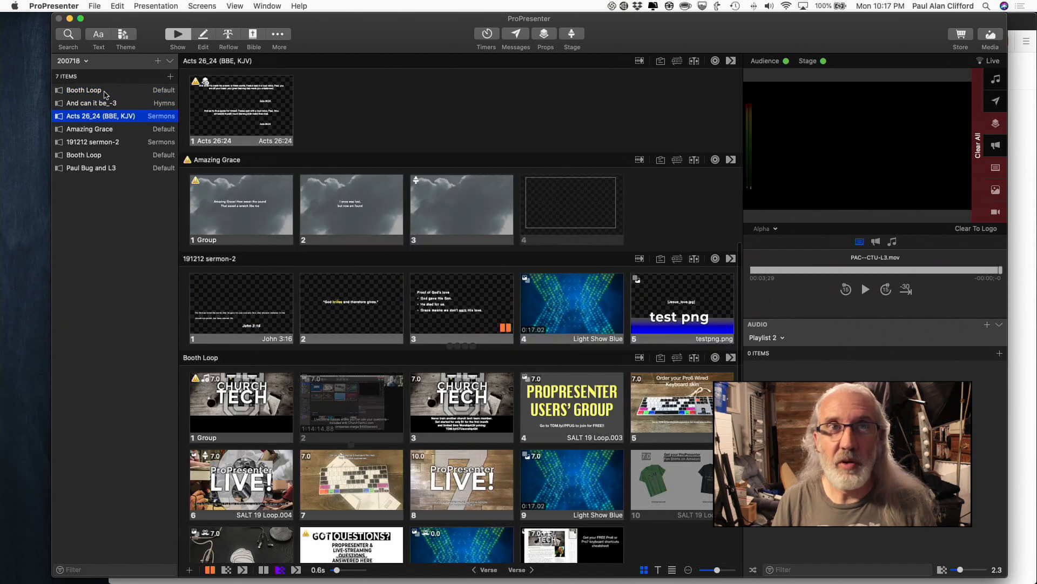
{"action": "left_click", "coordinate": [89, 128]}
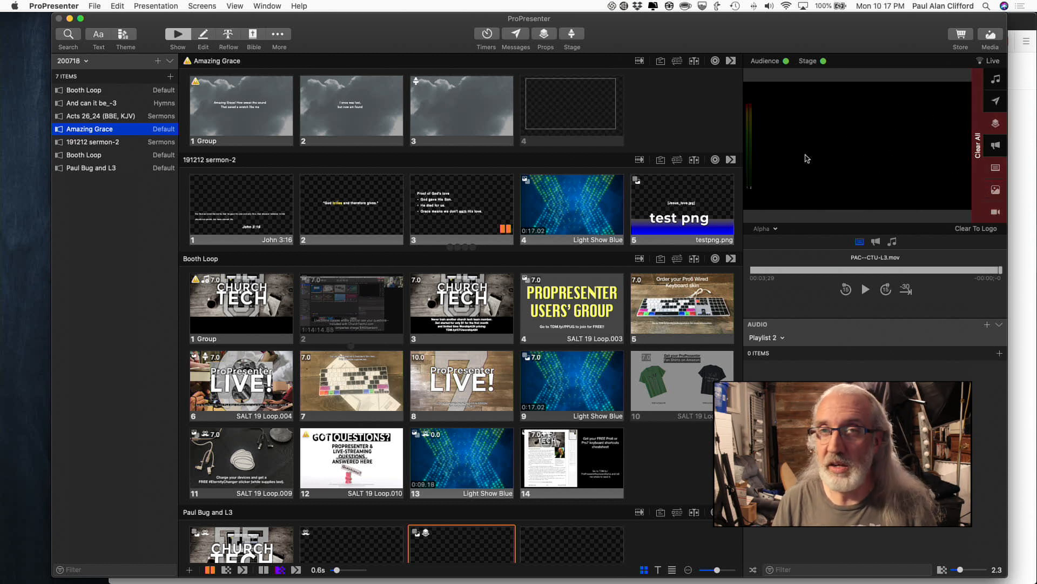
{"action": "mouse_move", "coordinate": [922, 140]}
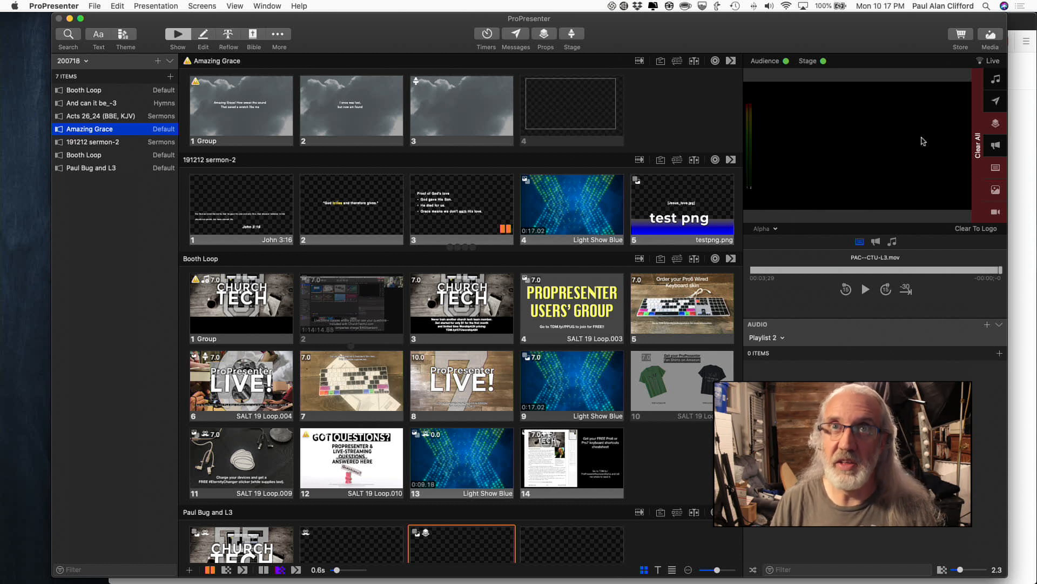
Restore the library and media bin, and switch the audio bin to the 'test' playlist with two songs.
{"action": "left_click", "coordinate": [991, 34]}
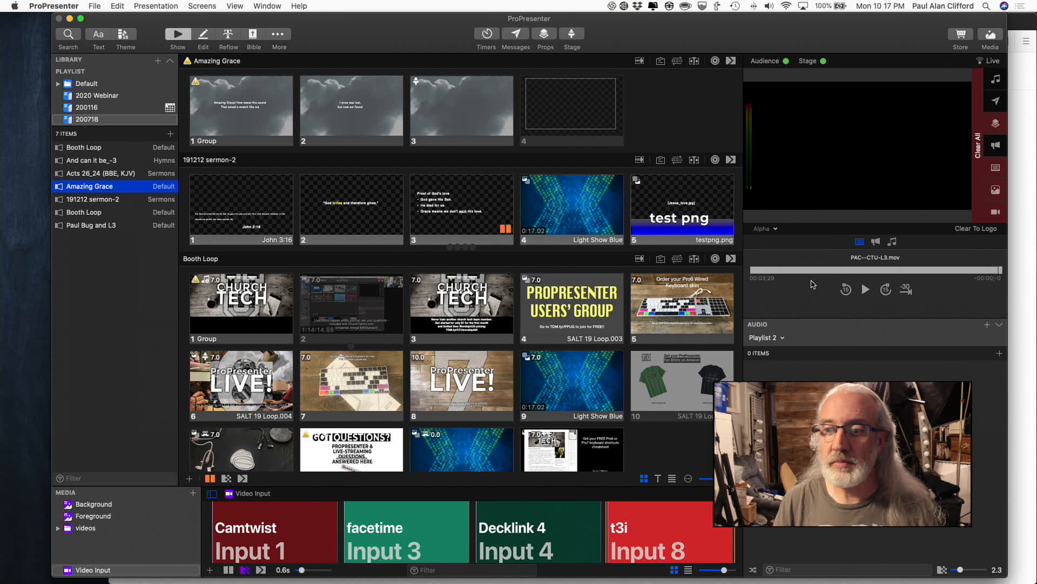
{"action": "left_click", "coordinate": [766, 339]}
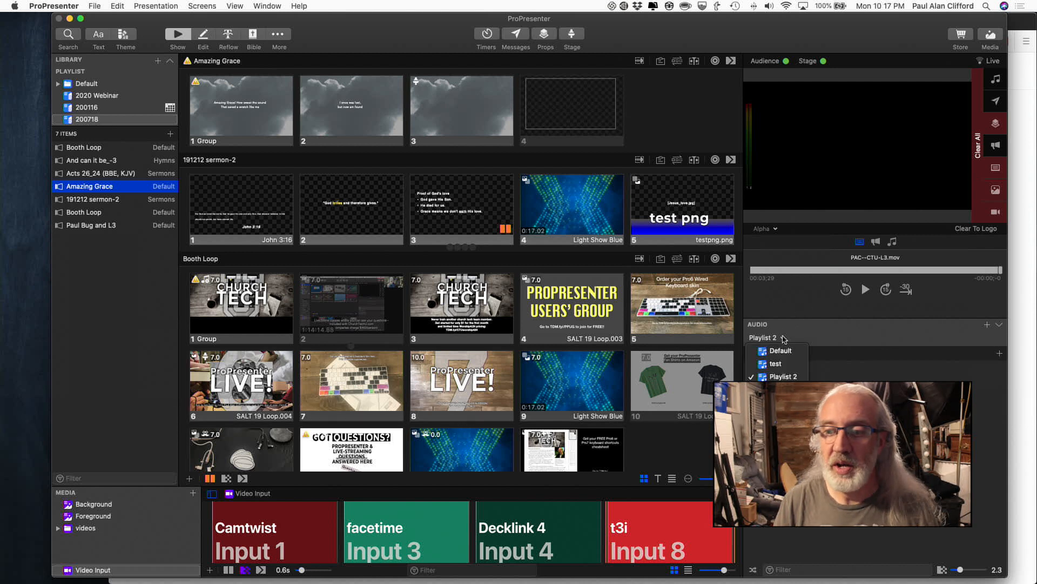
{"action": "left_click", "coordinate": [773, 363]}
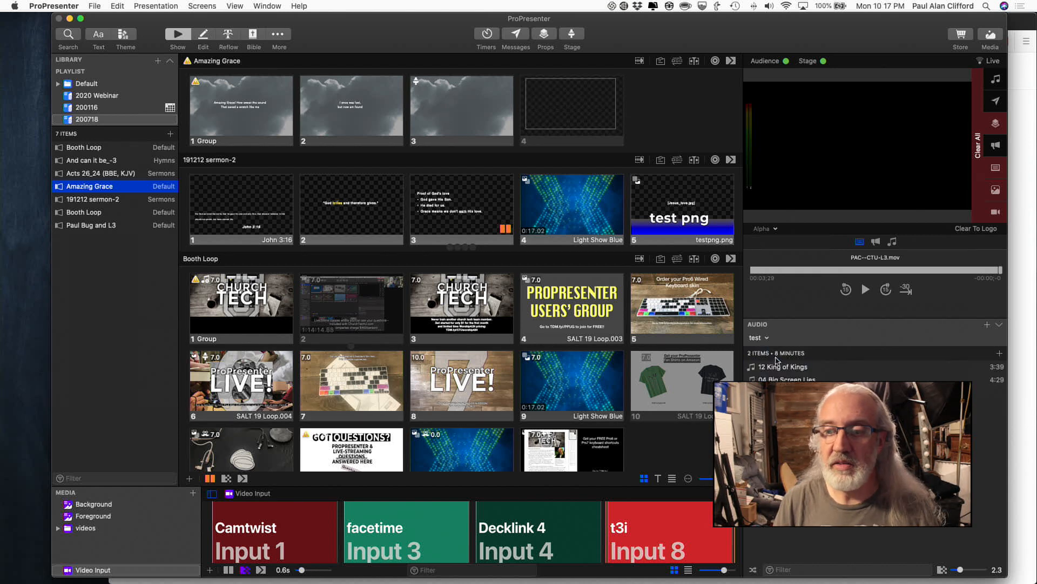
{"action": "mouse_move", "coordinate": [762, 334]}
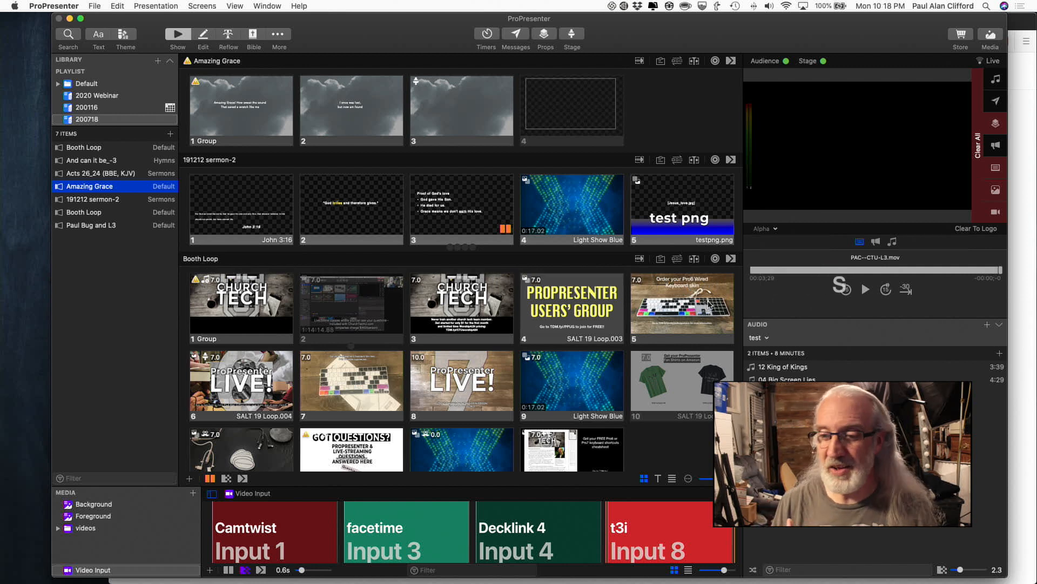
{"action": "left_click", "coordinate": [842, 288]}
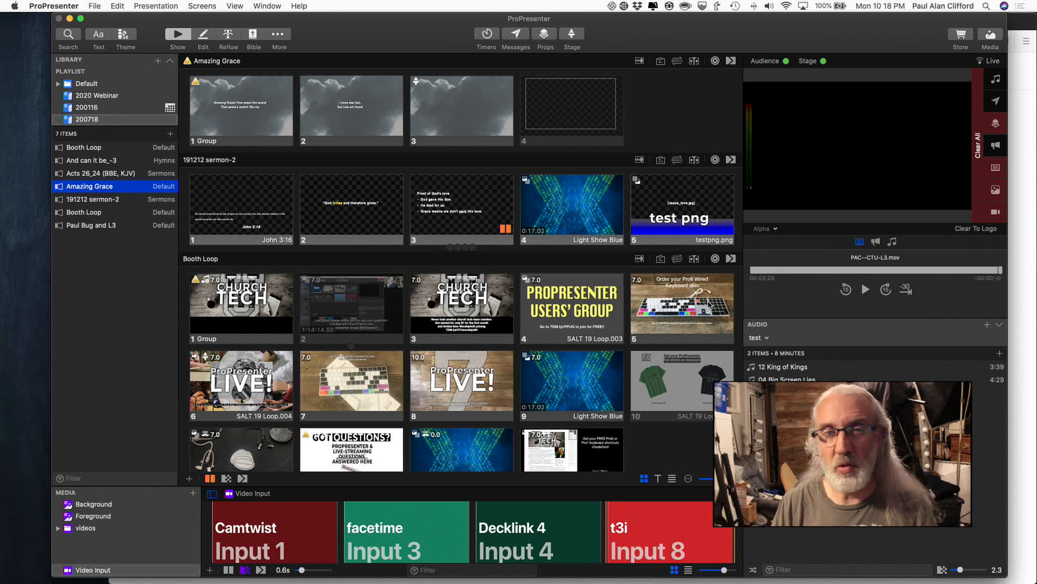